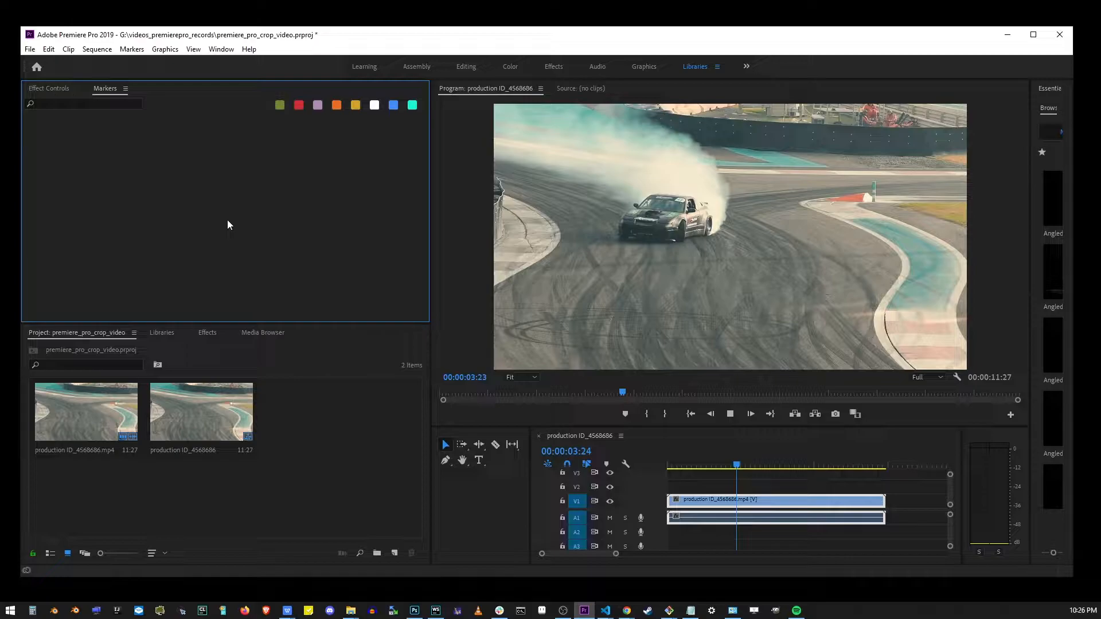
# Show the drift clip's Effect Controls with Motion and Opacity properties (Shift+5)
pyautogui.press('shift+5')
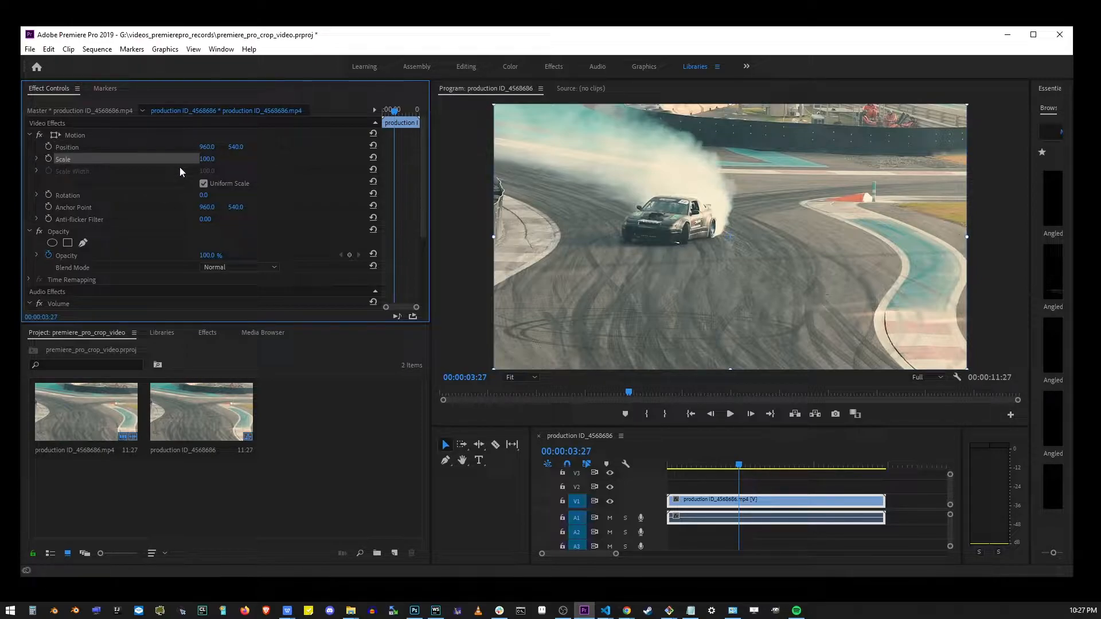
# Scrub the clip's Scale up to 162% so the car fills more of the frame
pyautogui.moveTo(207, 158); pyautogui.dragTo(207, 151)
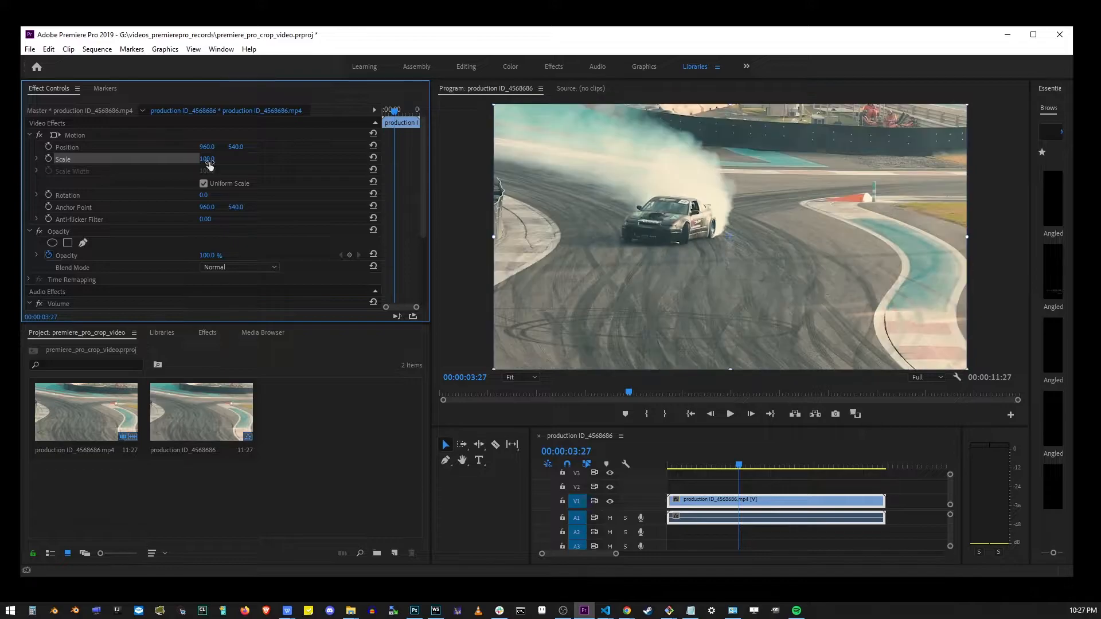
pyautogui.moveTo(207, 158); pyautogui.dragTo(218, 159)
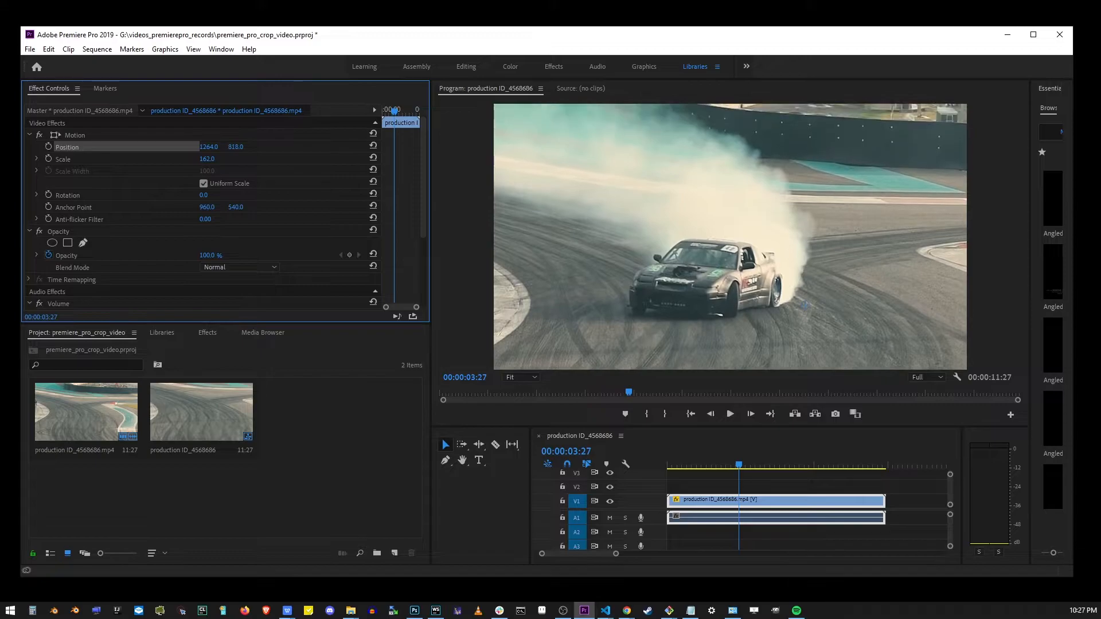
# Search the Effects library for 'crop' and apply Transform > Crop to the clip
pyautogui.press('shift+7')
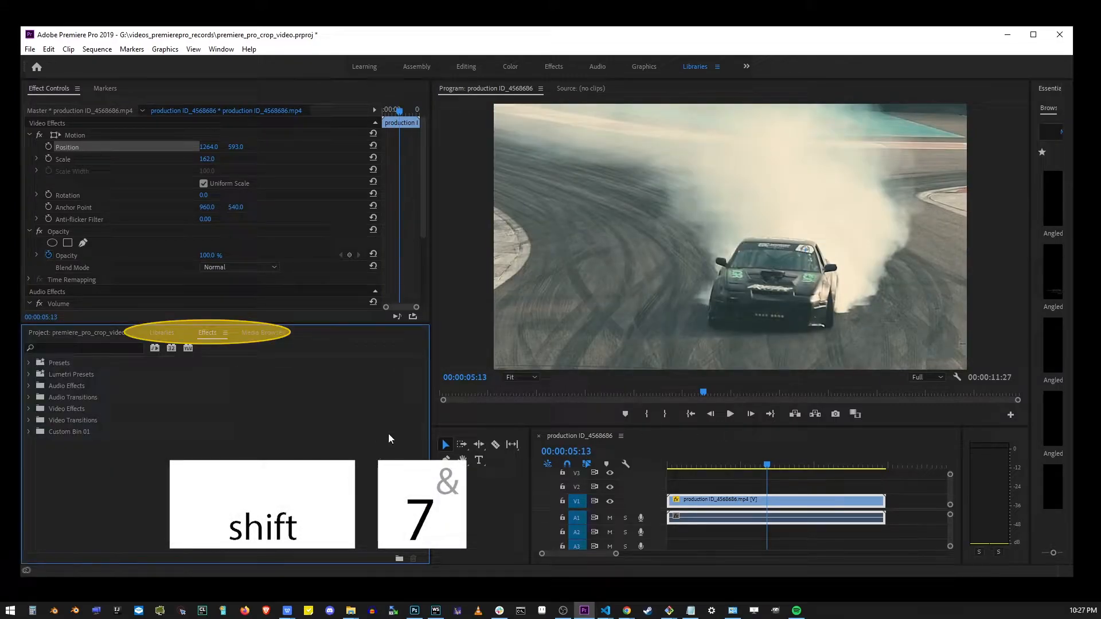
pyautogui.write('crop')
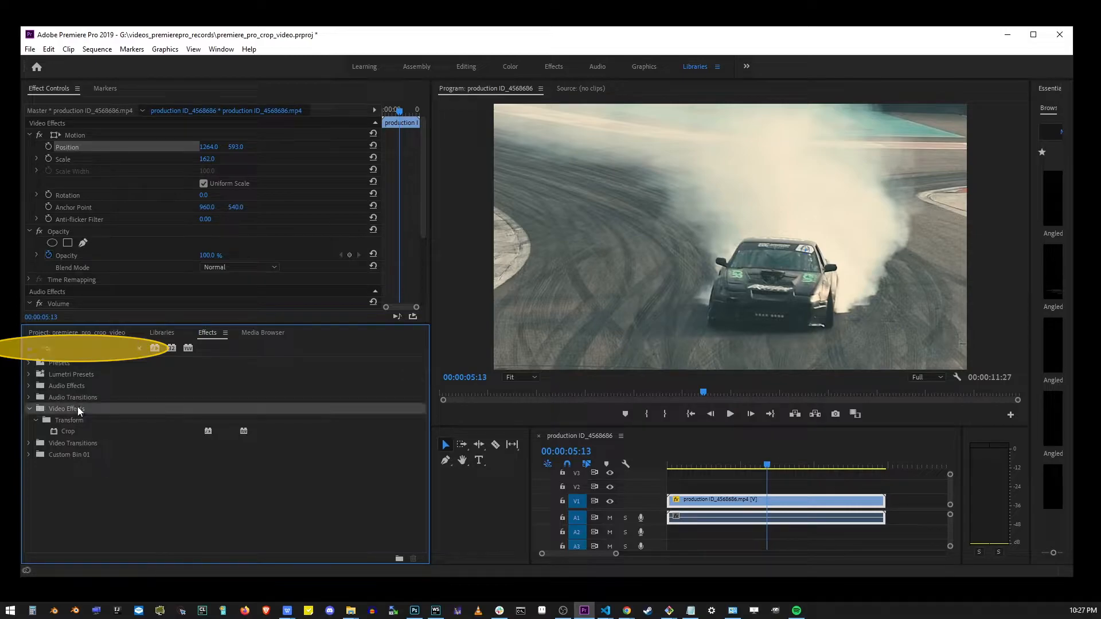
pyautogui.write('crop')
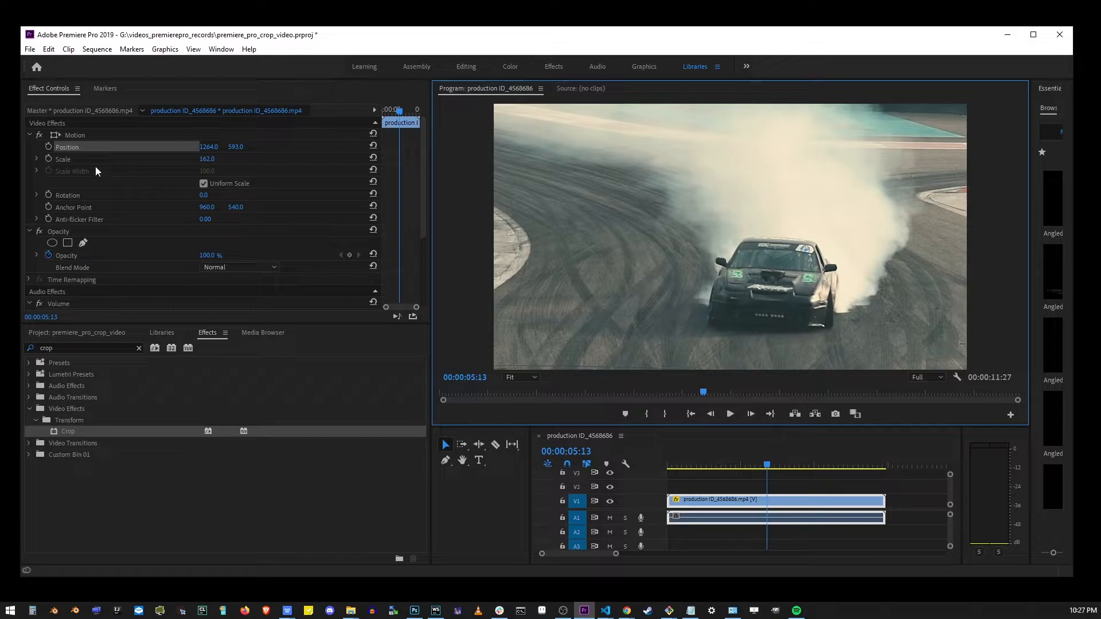
pyautogui.click(373, 135)
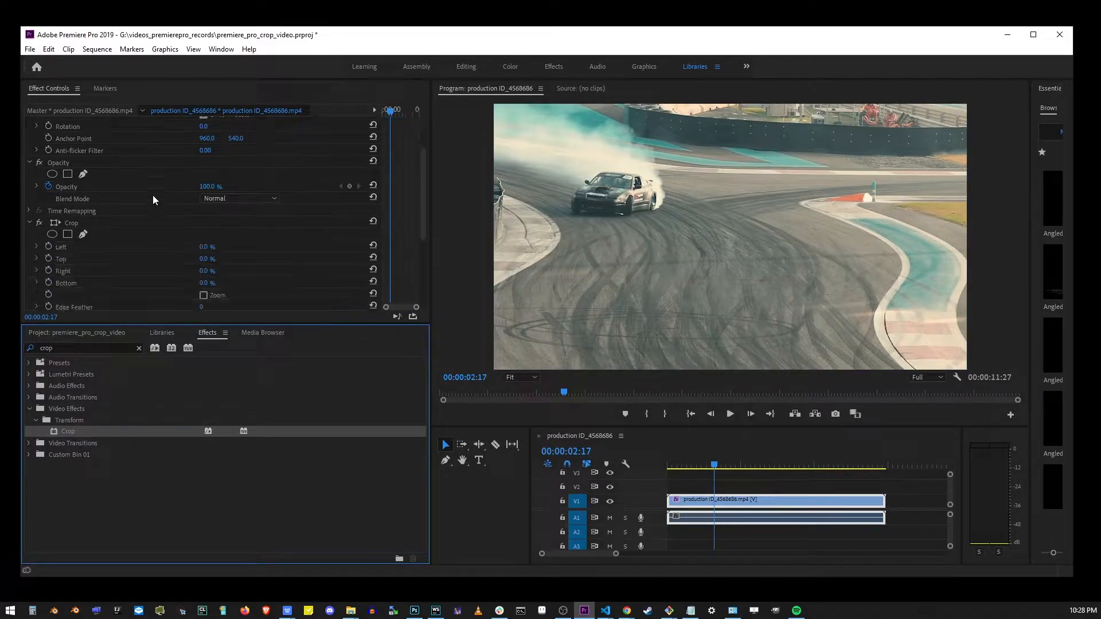
# Set Crop to Left 5.9%, Top 7.9%, Right 28.1%, Bottom 19.1%
pyautogui.scroll(-3)
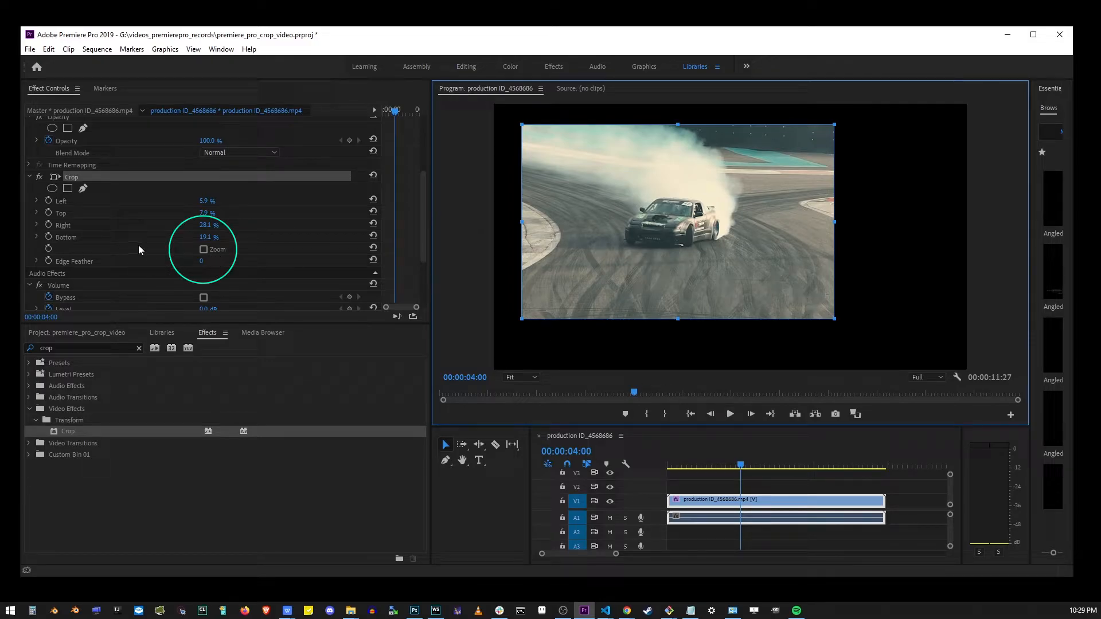
# Toggle the Crop Zoom option and play the clip from the start to review the crop
pyautogui.click(204, 250)
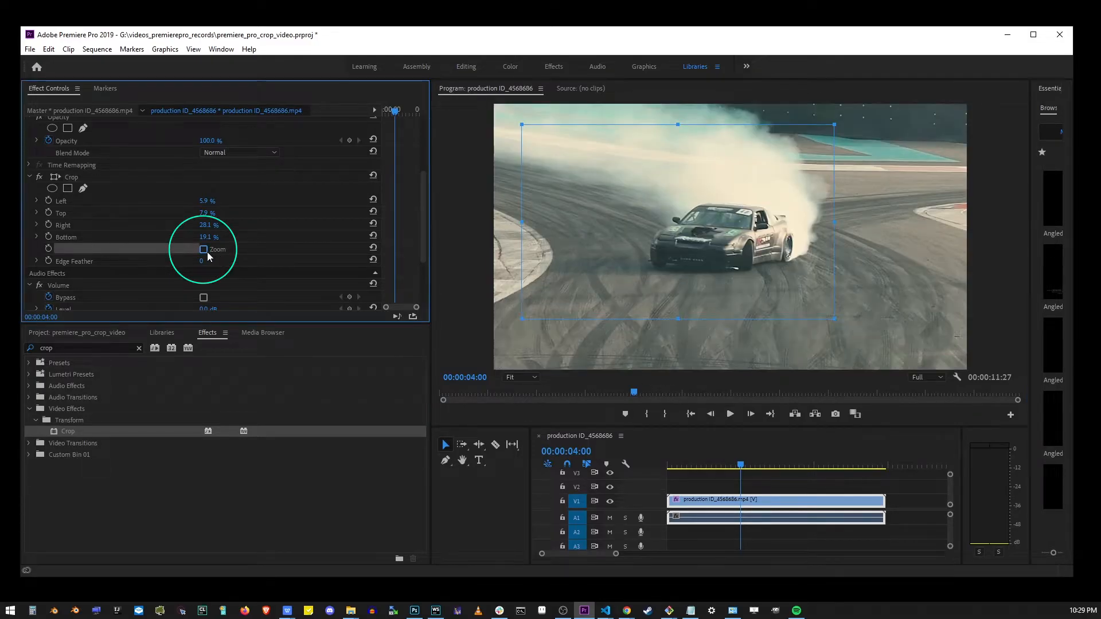
pyautogui.click(203, 250)
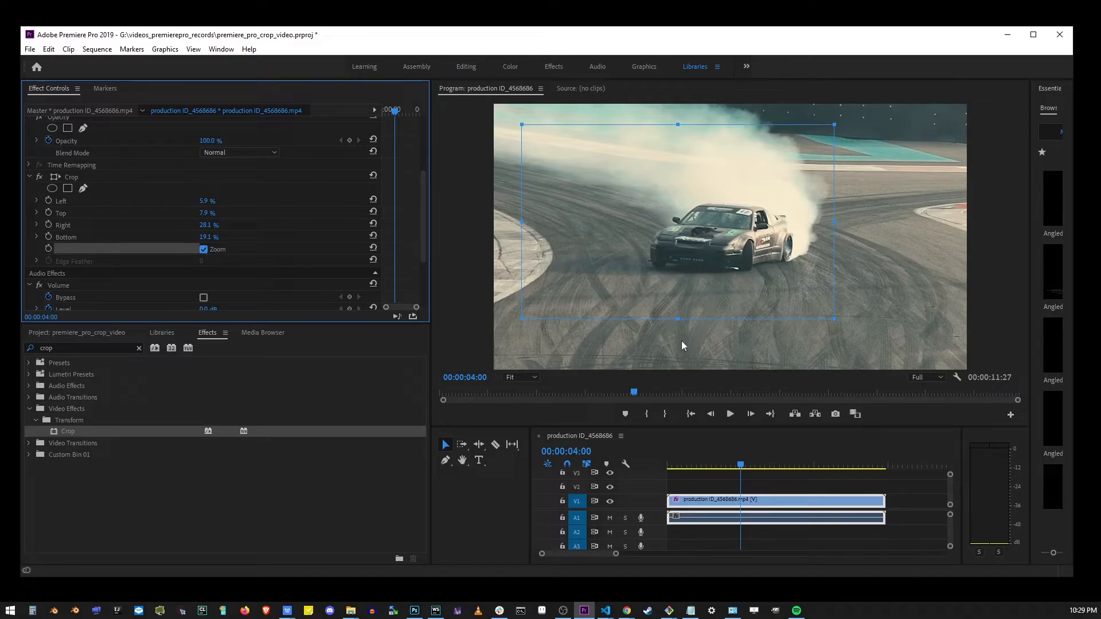
pyautogui.moveTo(834, 239)
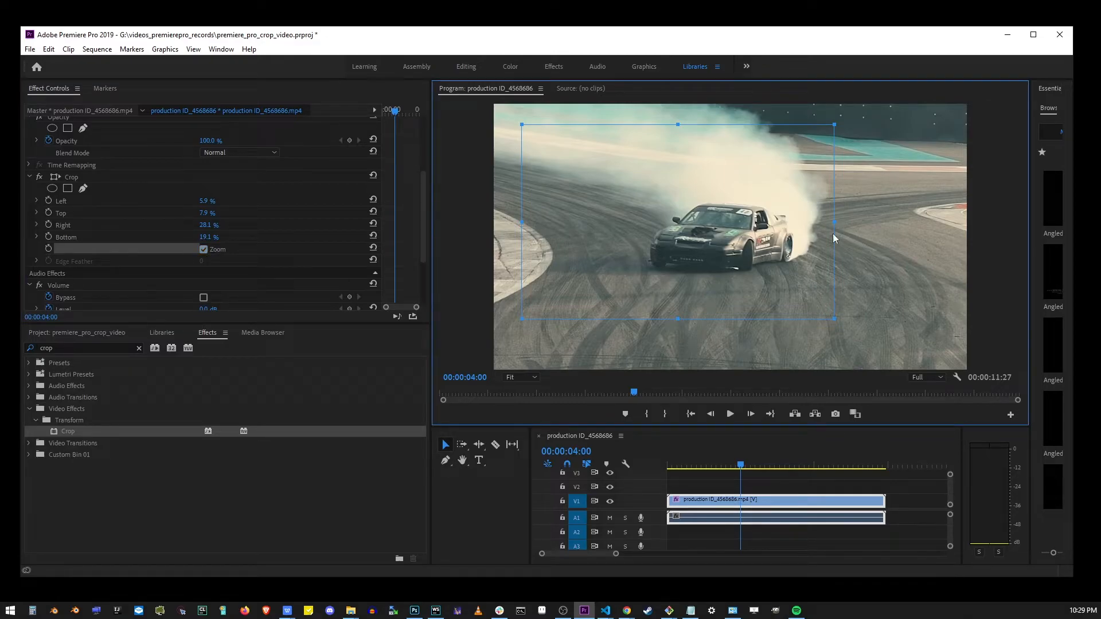
pyautogui.click(689, 414)
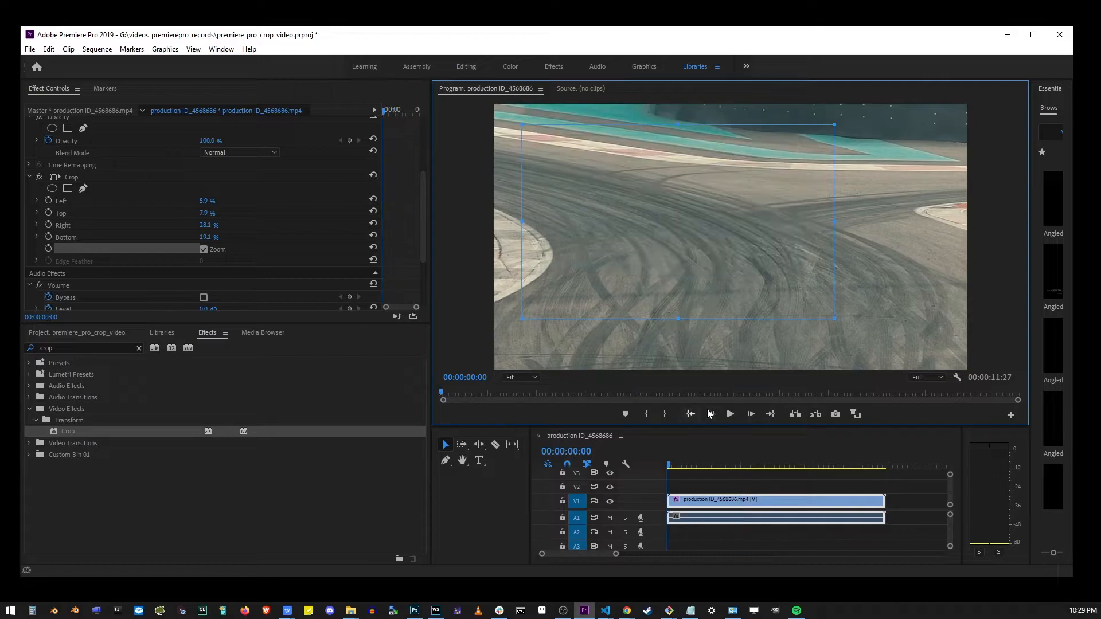
pyautogui.click(728, 413)
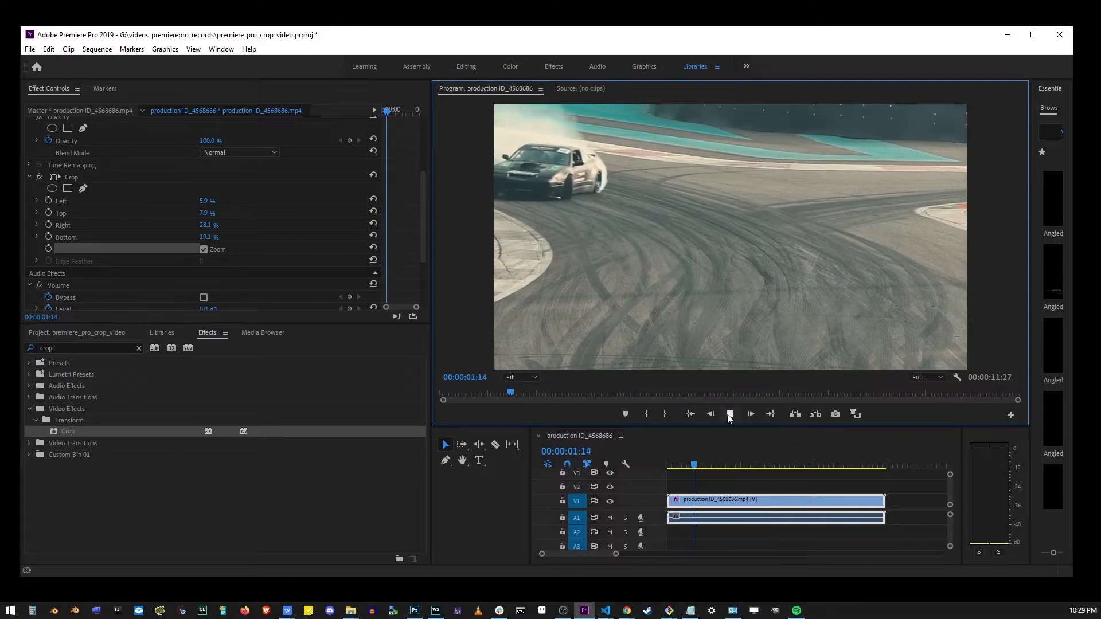
pyautogui.click(750, 414)
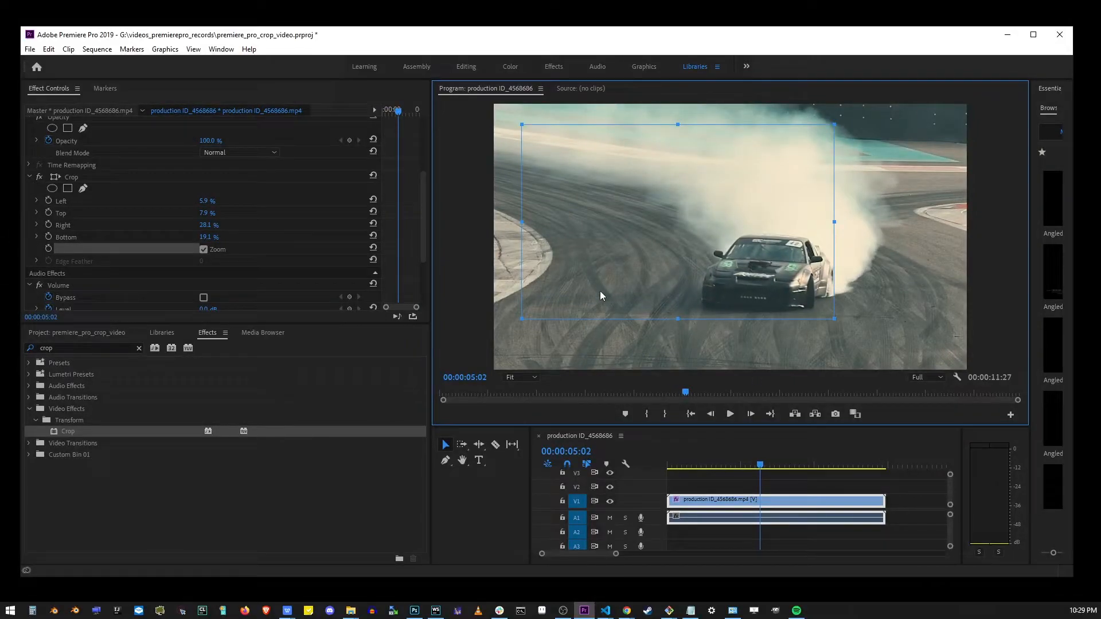
pyautogui.scroll(3)
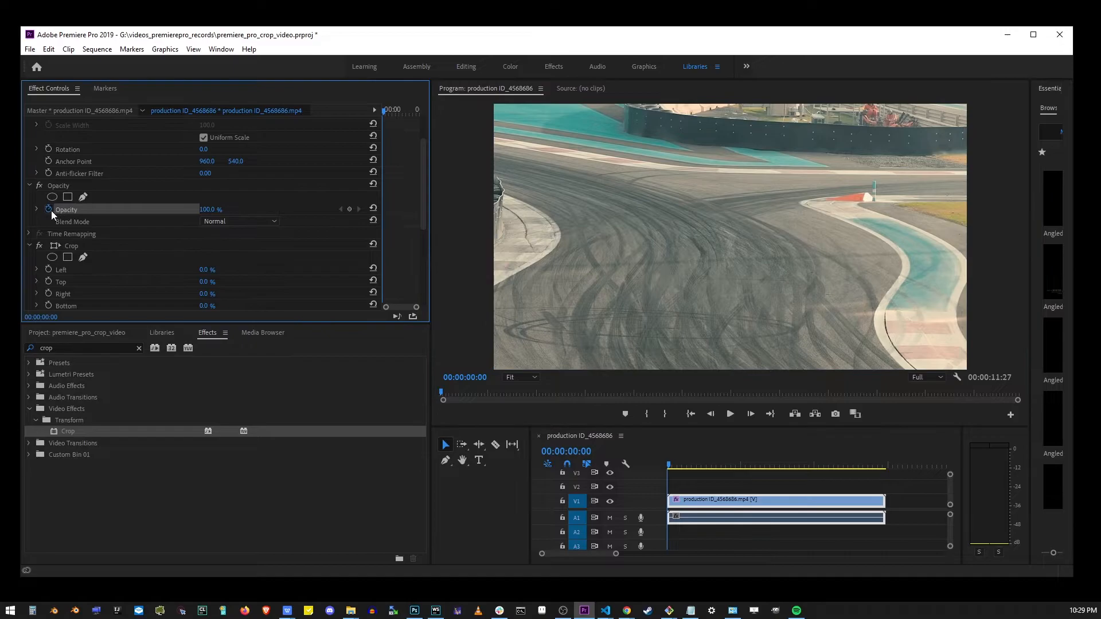
# Create a 4-point polygon opacity mask isolating a tilted quadrilateral and preview it
pyautogui.scroll(3)
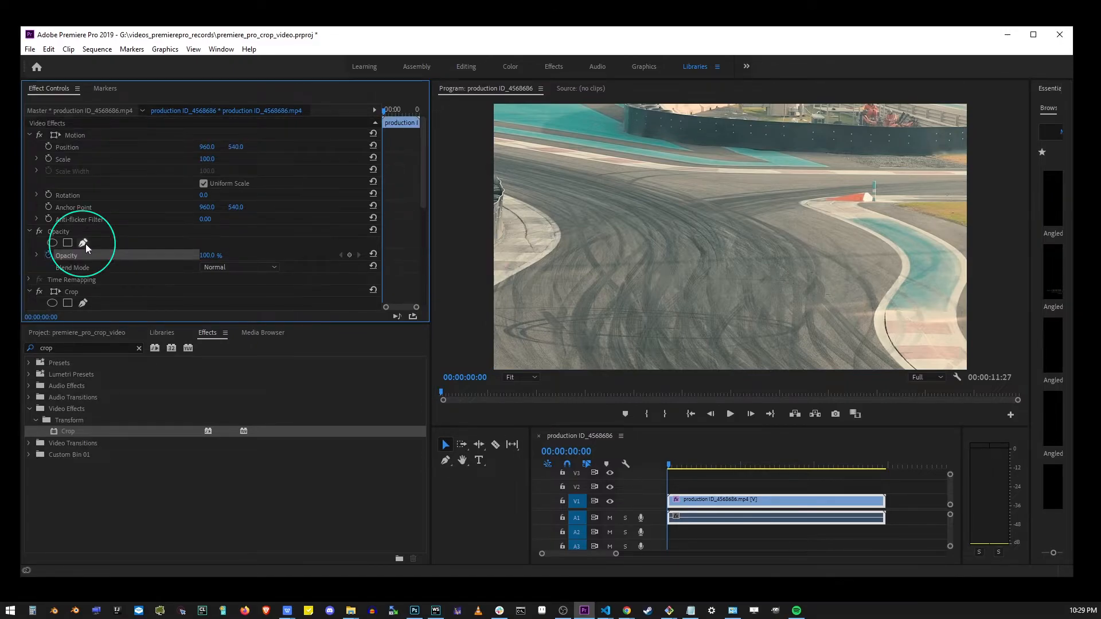
pyautogui.moveTo(83, 244)
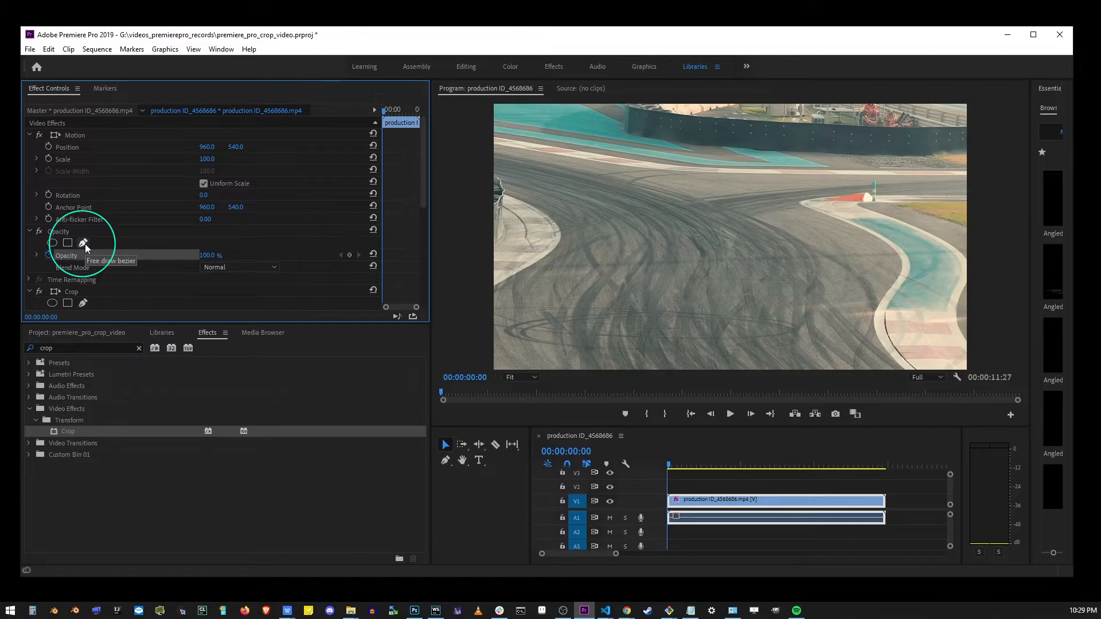
pyautogui.moveTo(534, 379)
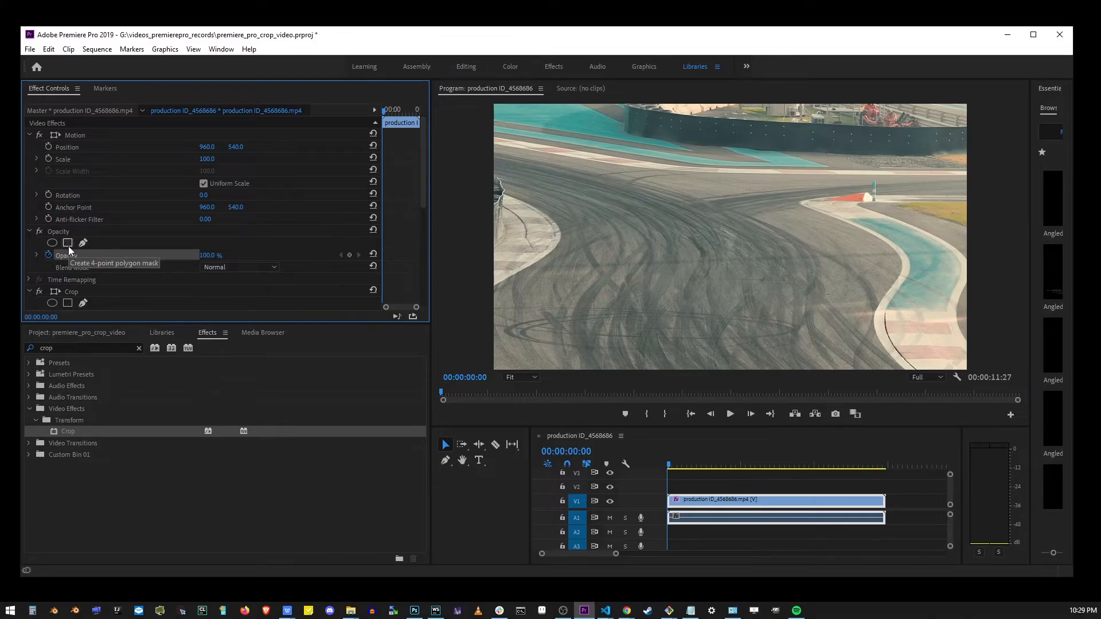
pyautogui.click(68, 242)
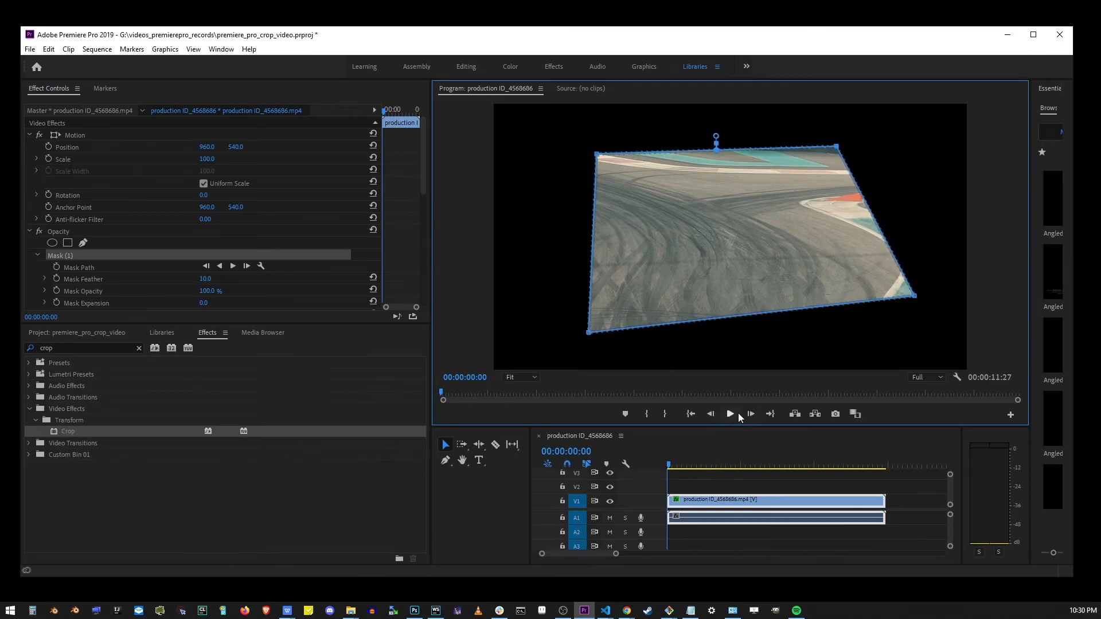
pyautogui.click(729, 413)
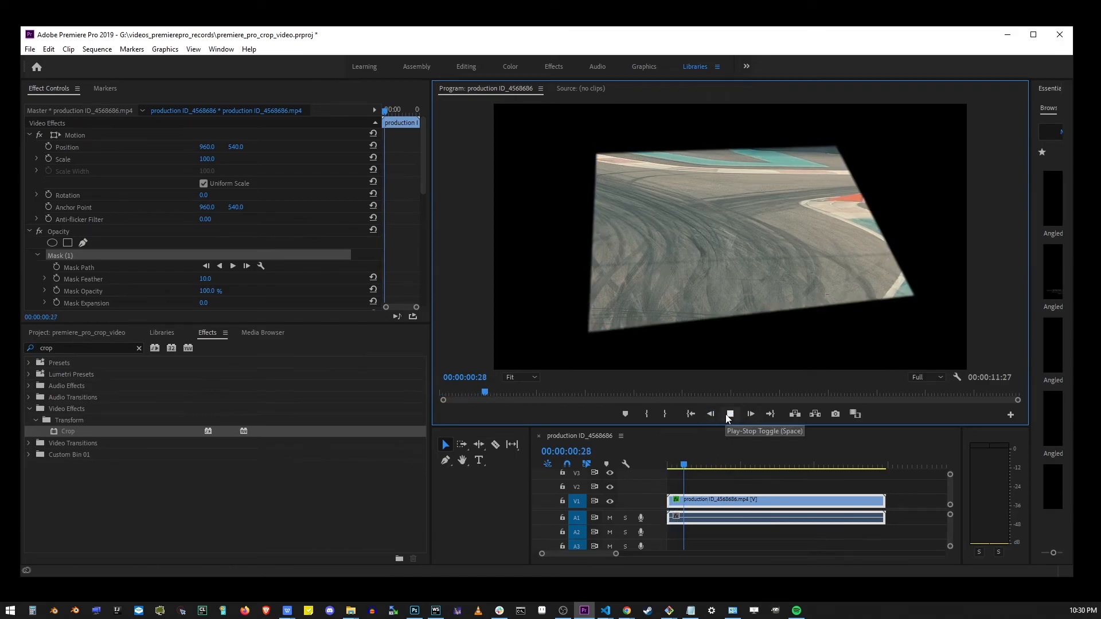
pyautogui.click(728, 413)
pyautogui.write('325')
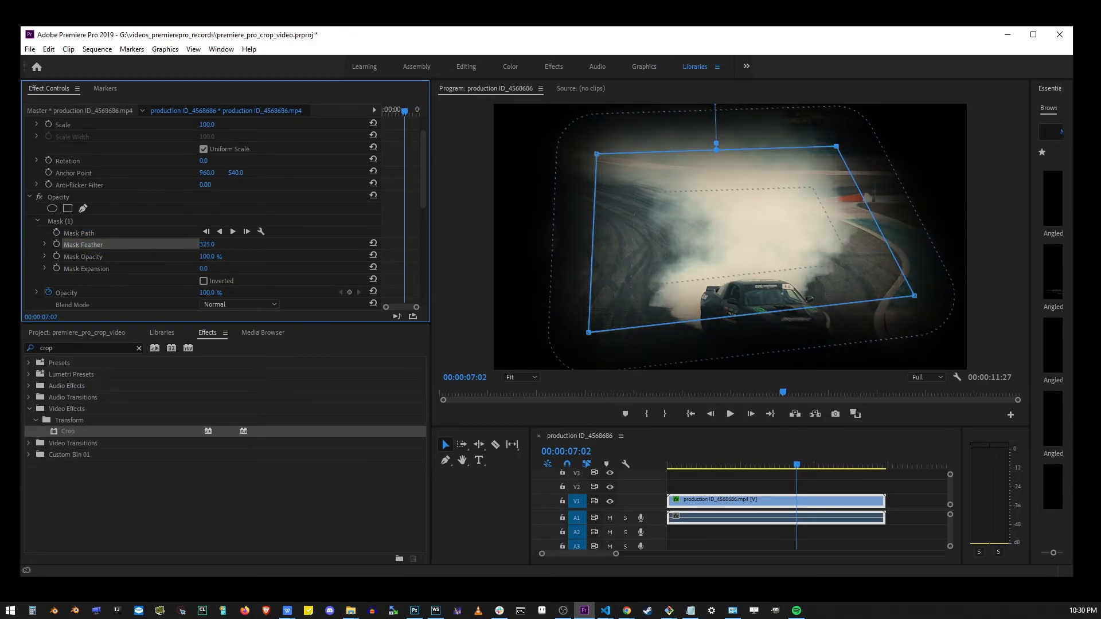
# Raise Mask Feather to 214 for a soft vignette edge and play back the result
pyautogui.moveTo(218, 244); pyautogui.dragTo(203, 244)
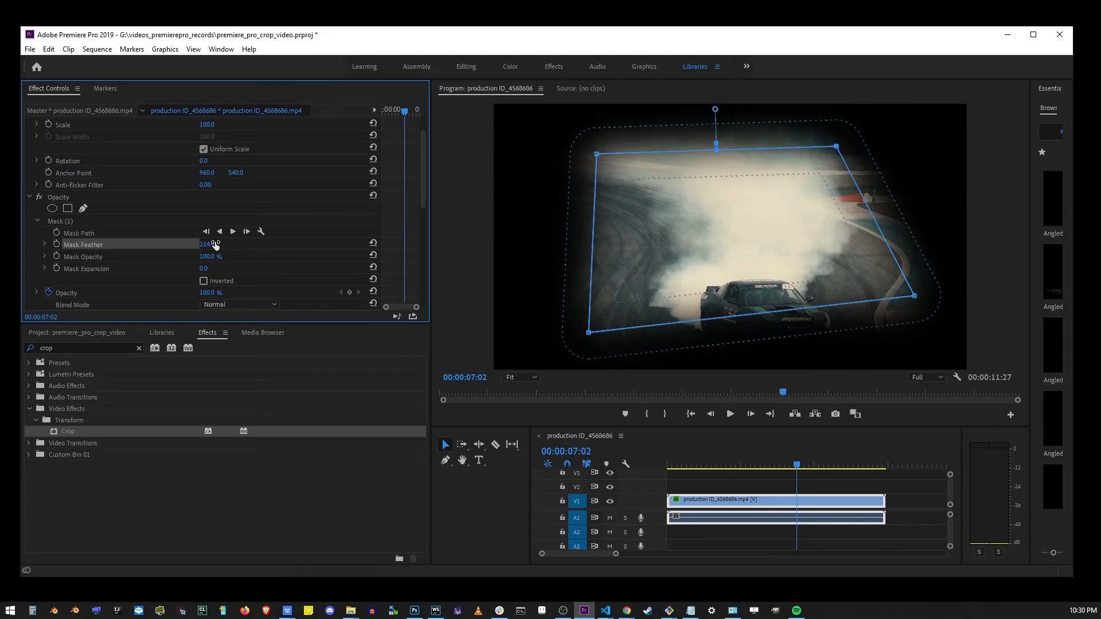
pyautogui.click(729, 413)
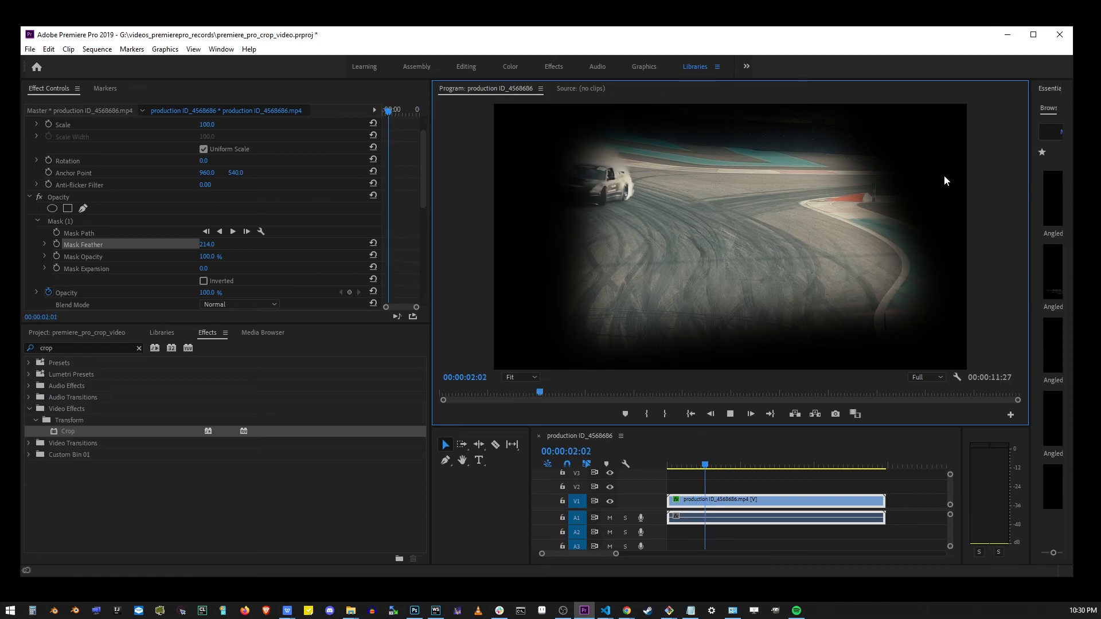
pyautogui.click(750, 413)
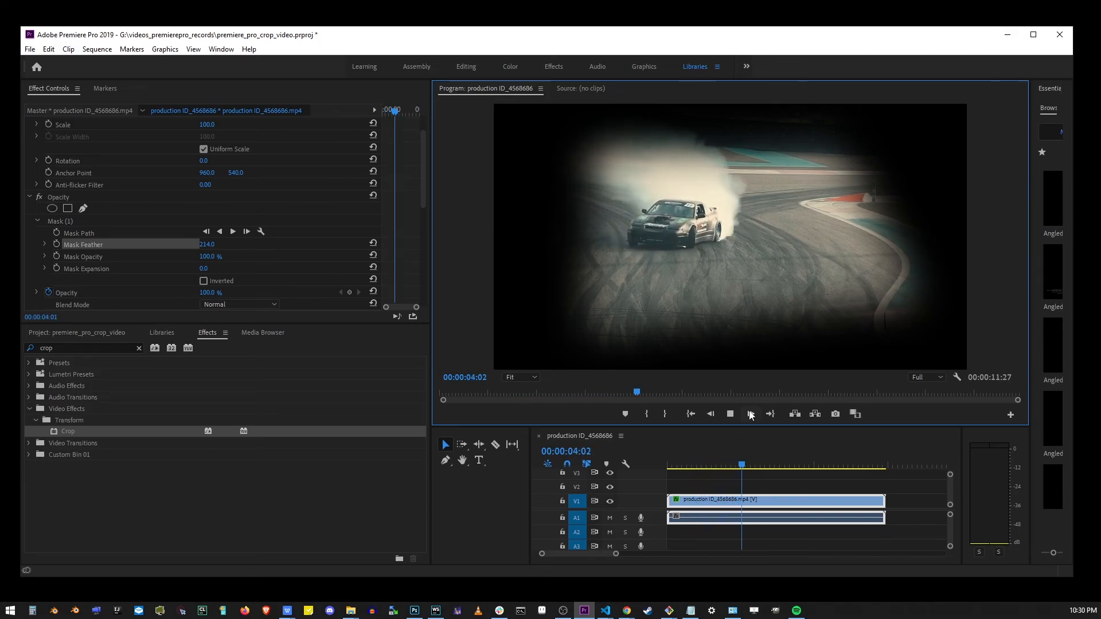
pyautogui.click(729, 413)
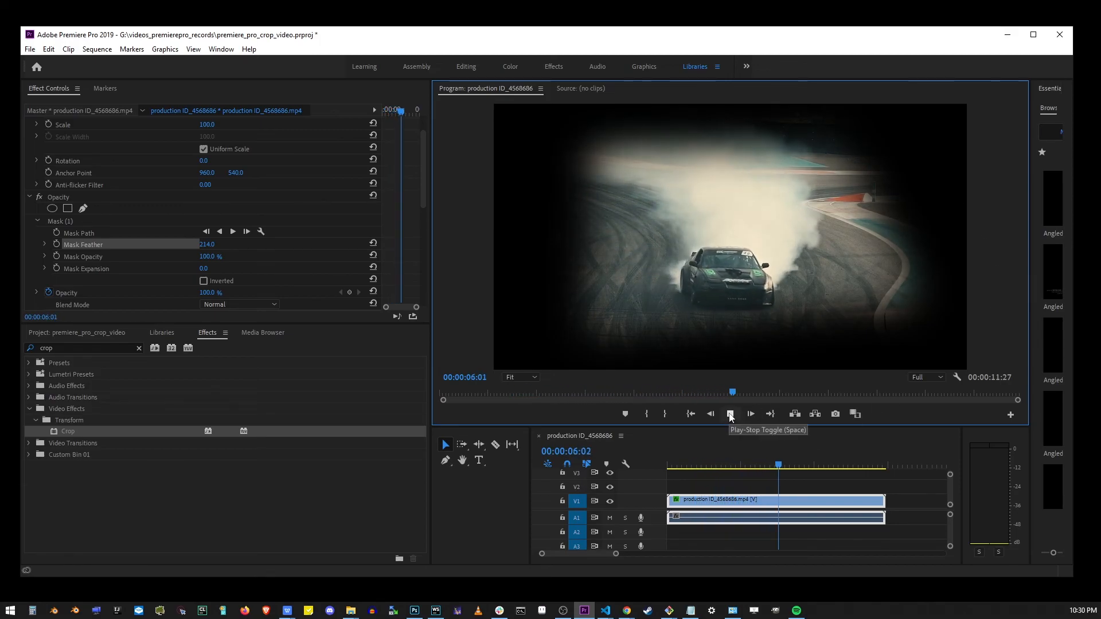